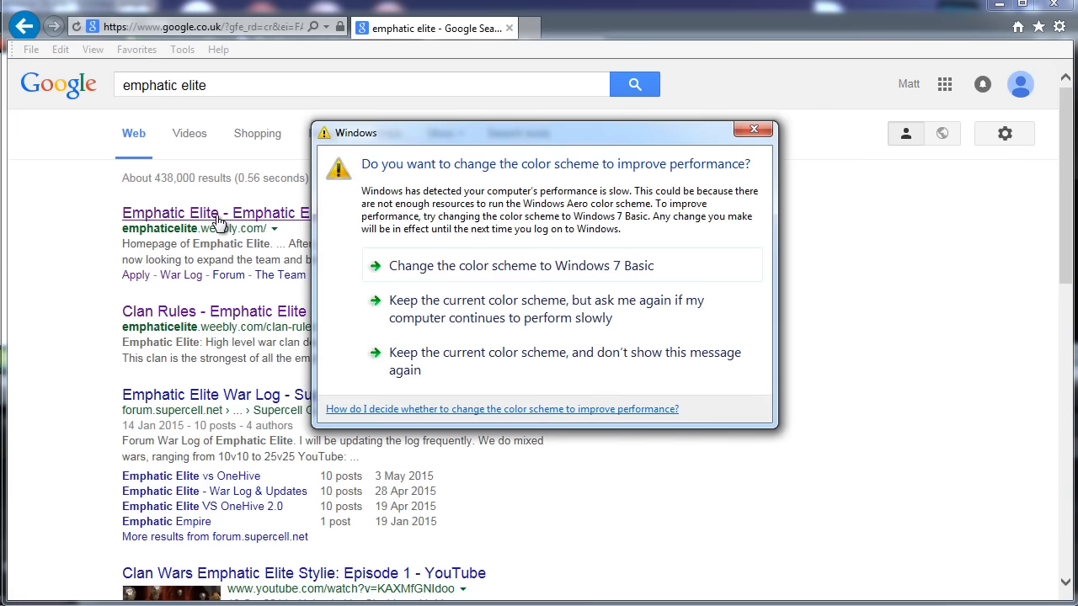
# Dismiss the Windows colour-scheme warning over the 'emphatic elite' results and select the address bar.
pyautogui.click(753, 128)
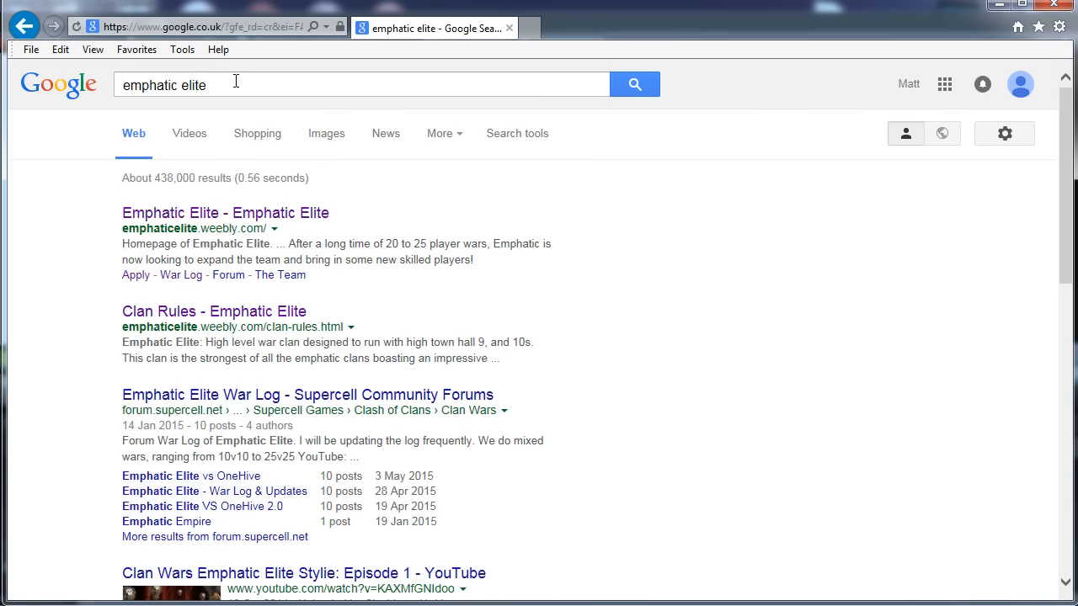
pyautogui.click(194, 26)
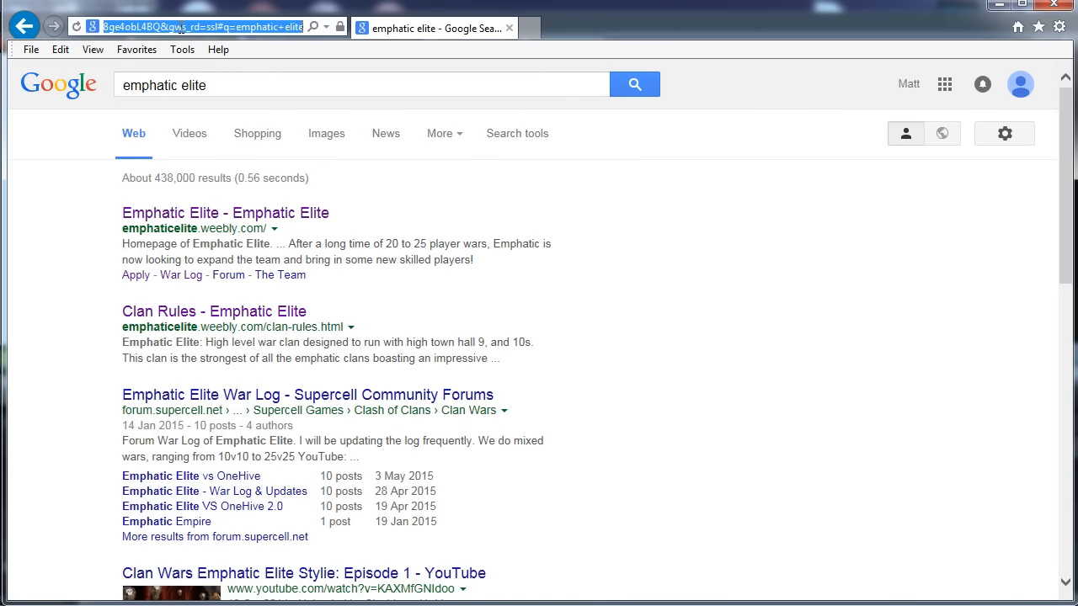
# Go to emphaticelite.com to load the clan's Weebly homepage.
pyautogui.write('emphaticelite.com')
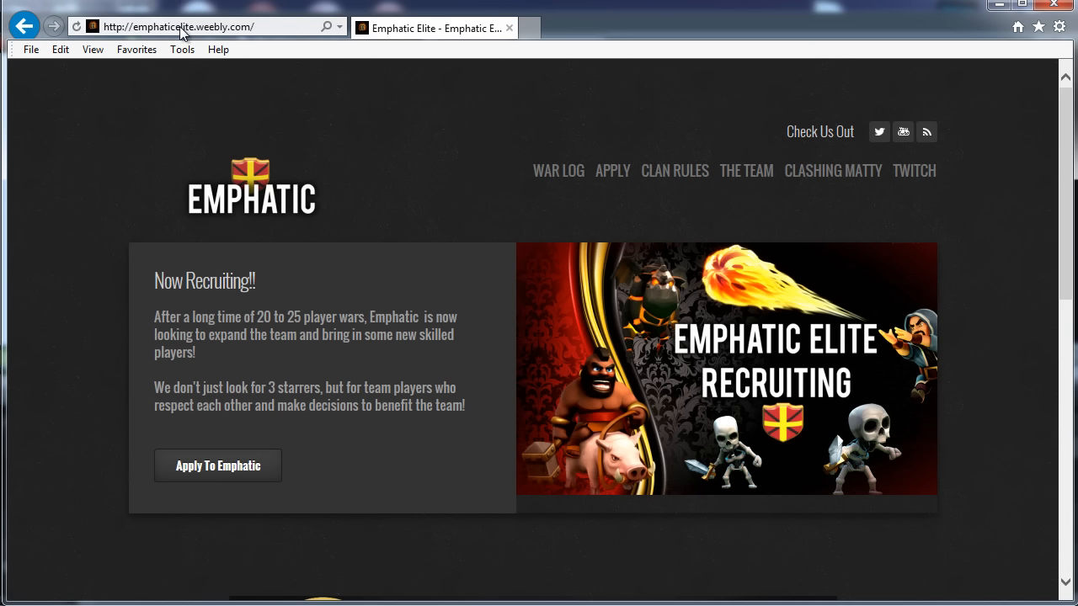
pyautogui.moveTo(573, 202)
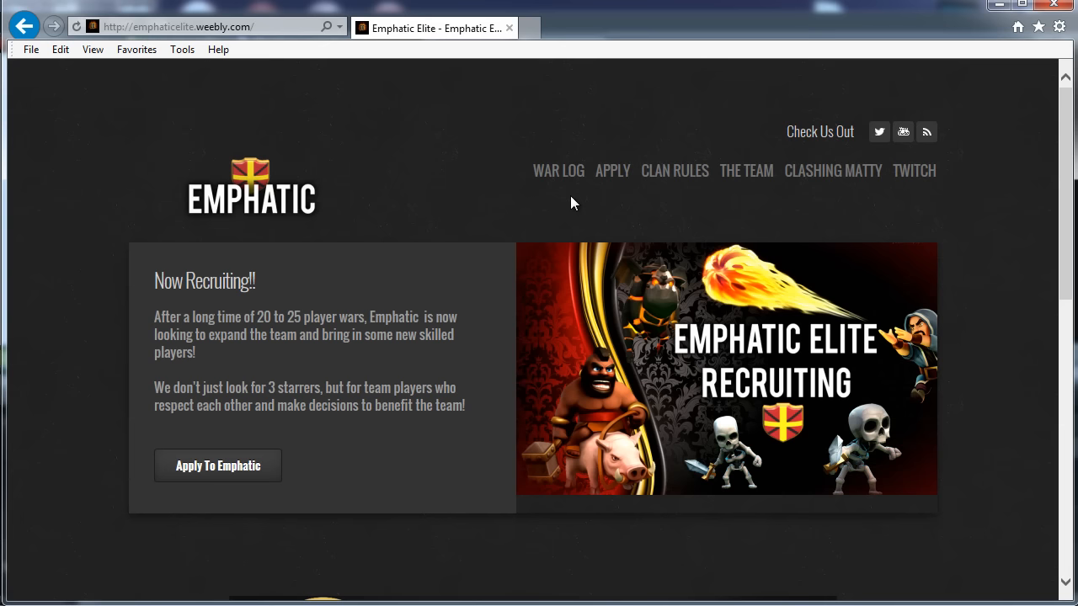
# Open APPLY and scroll through the TH 8.5 to TH 10 requirements.
pyautogui.click(612, 170)
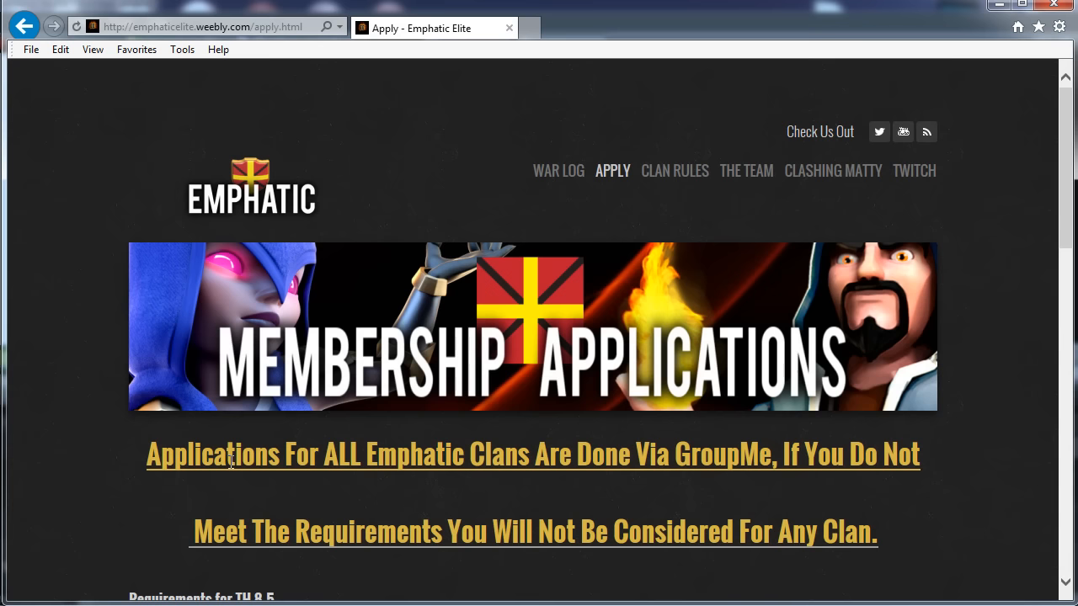
pyautogui.scroll(-3)
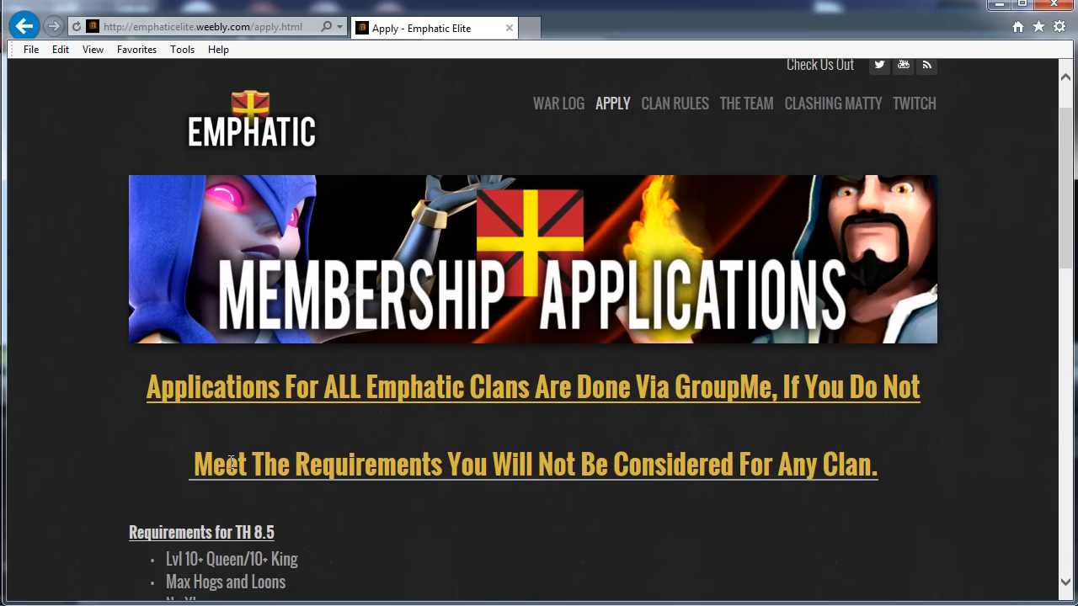
pyautogui.scroll(-3)
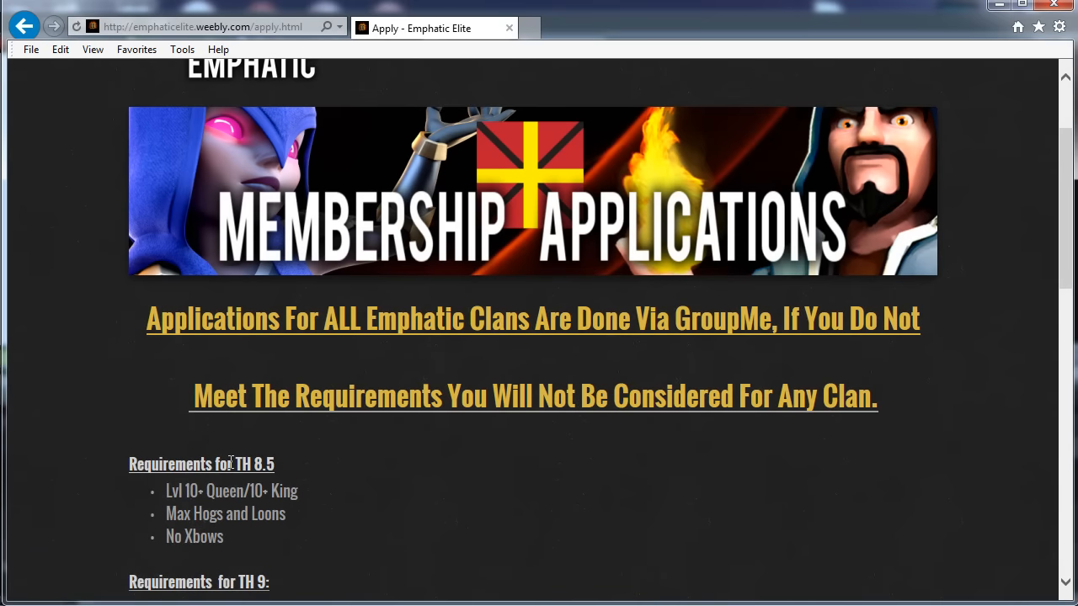
pyautogui.scroll(-3)
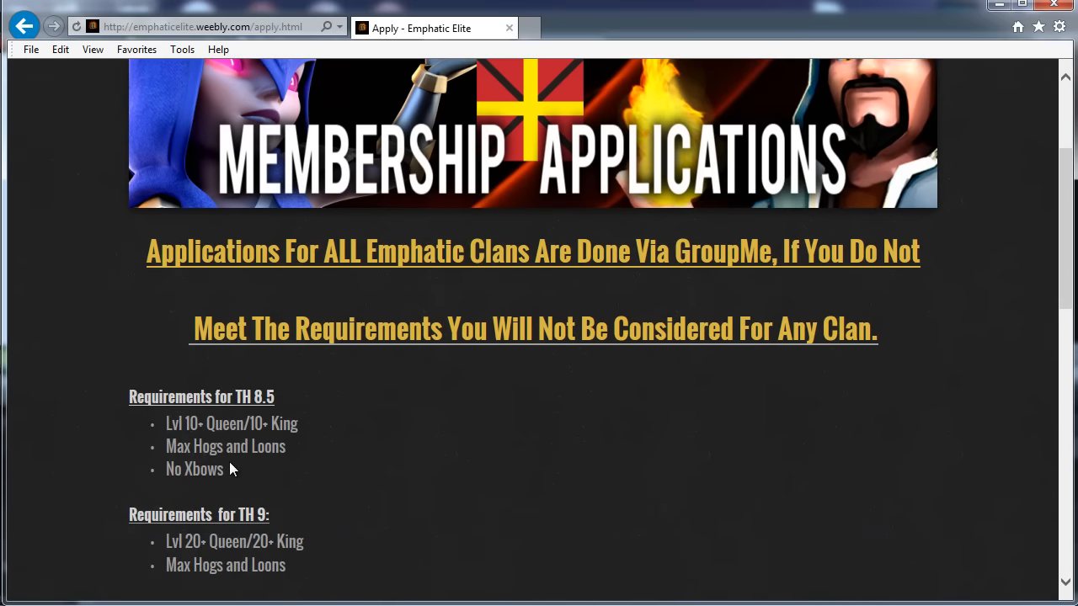
pyautogui.scroll(-3)
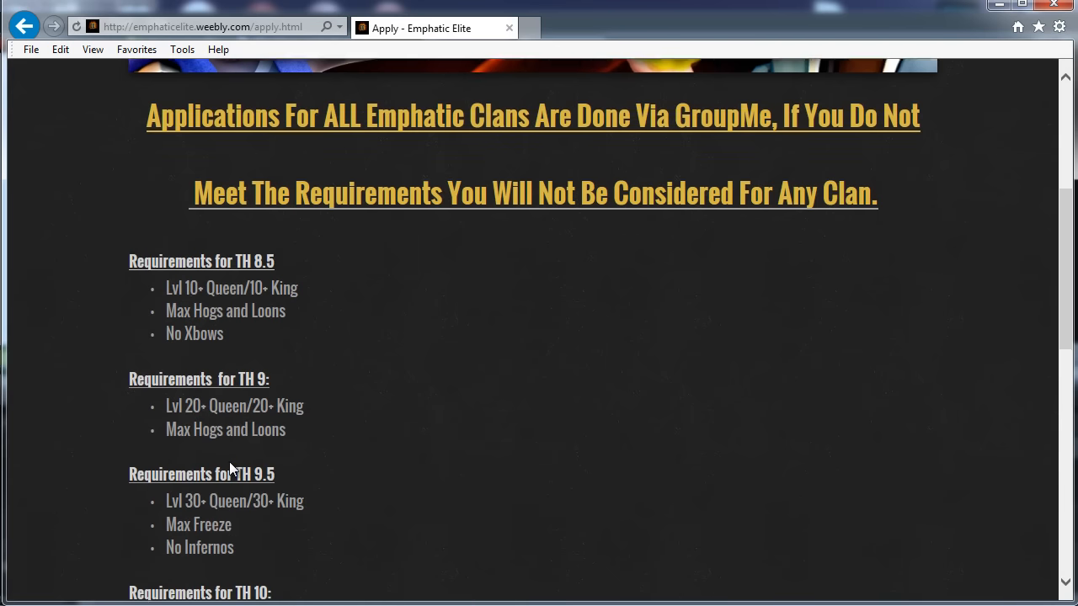
pyautogui.scroll(-3)
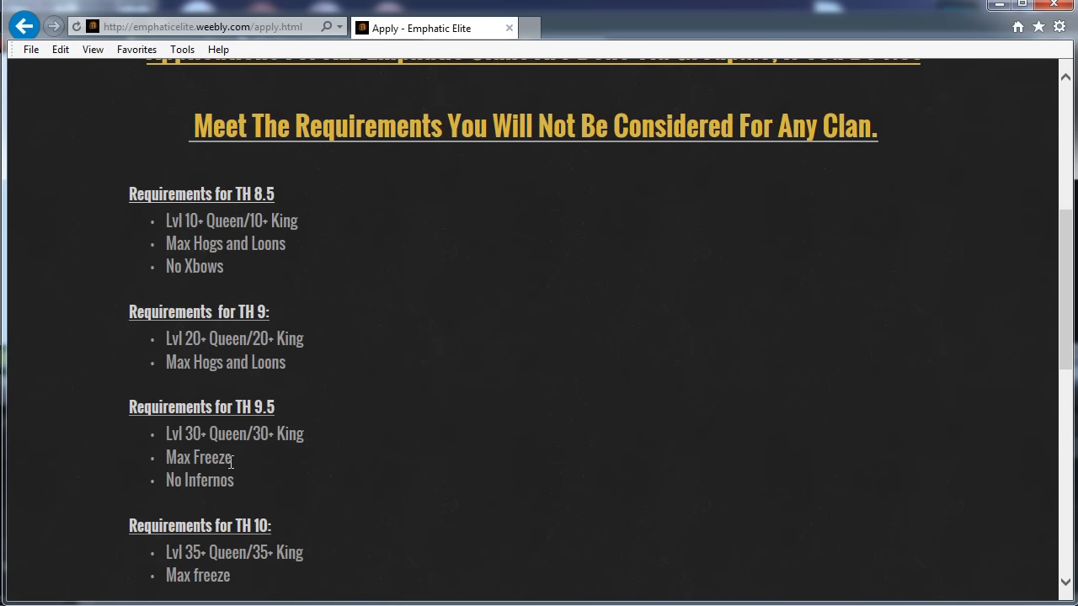
pyautogui.scroll(-3)
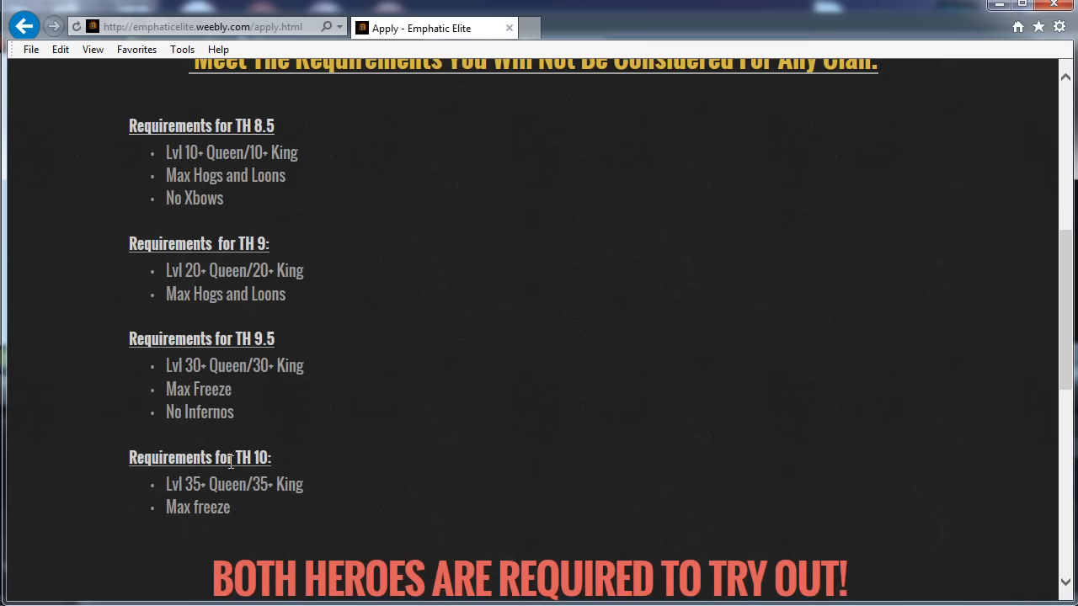
pyautogui.scroll(3)
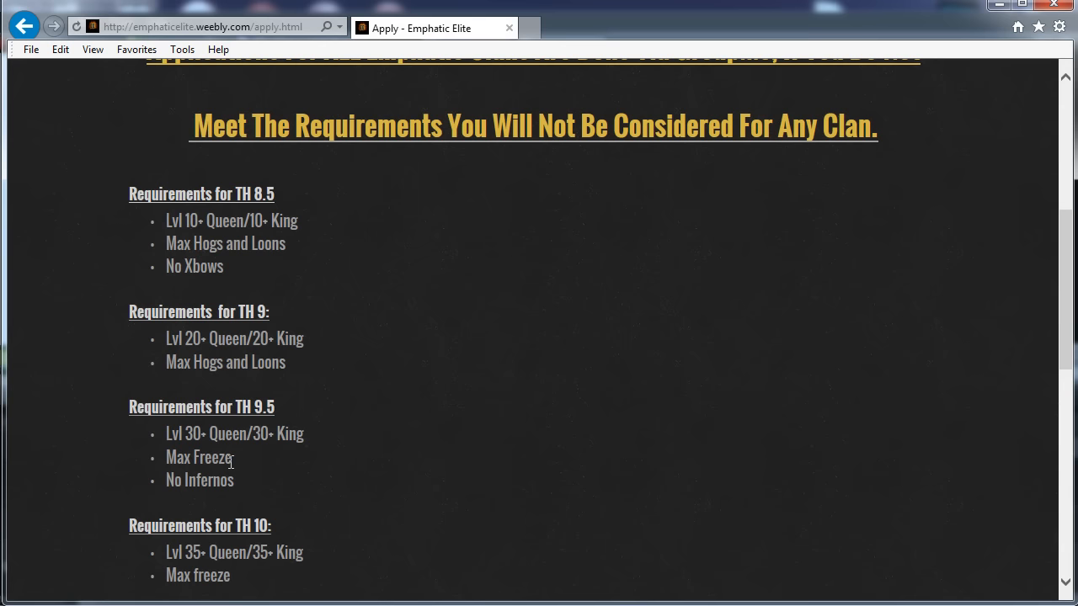
# Scroll down to the hero try-out rule and the three GroupMe Application Steps.
pyautogui.scroll(-3)
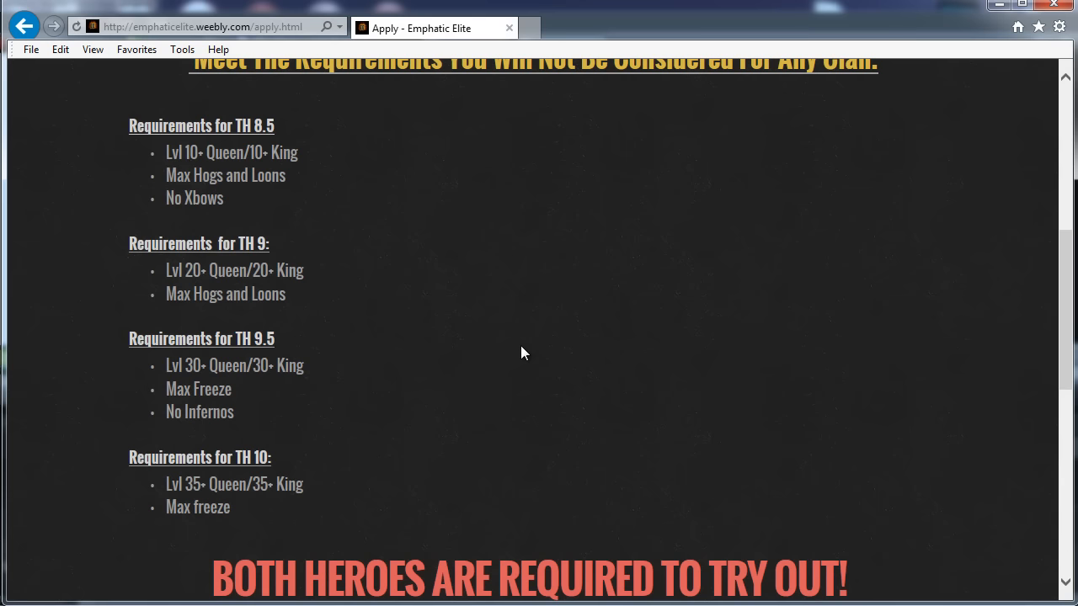
pyautogui.scroll(-3)
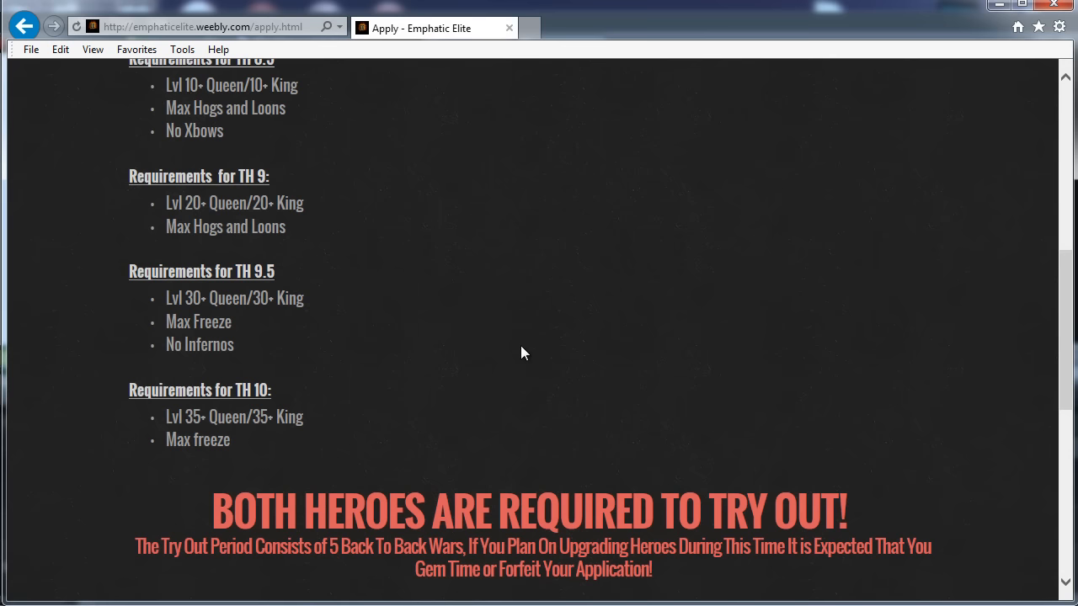
pyautogui.scroll(-3)
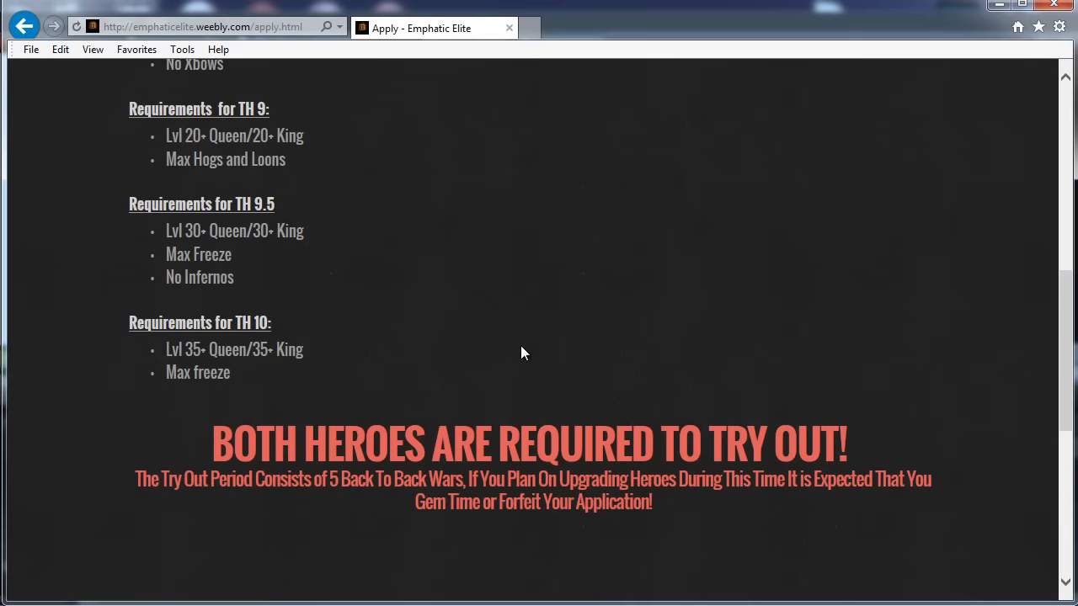
pyautogui.scroll(-3)
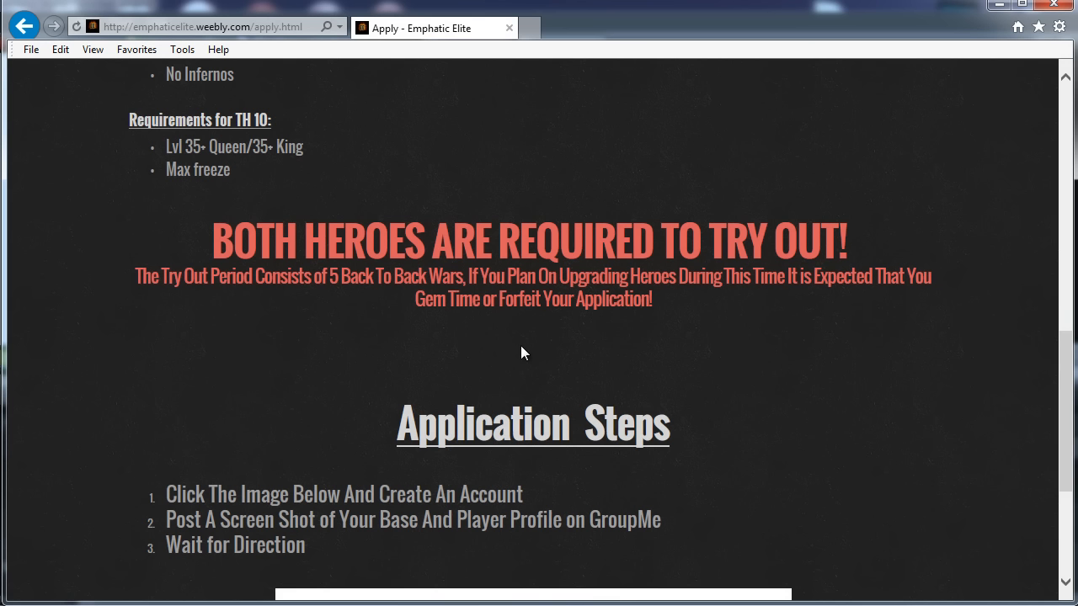
# Scroll to the GroupMe image under Application Steps to open the Emphatic Applications join page.
pyautogui.scroll(-3)
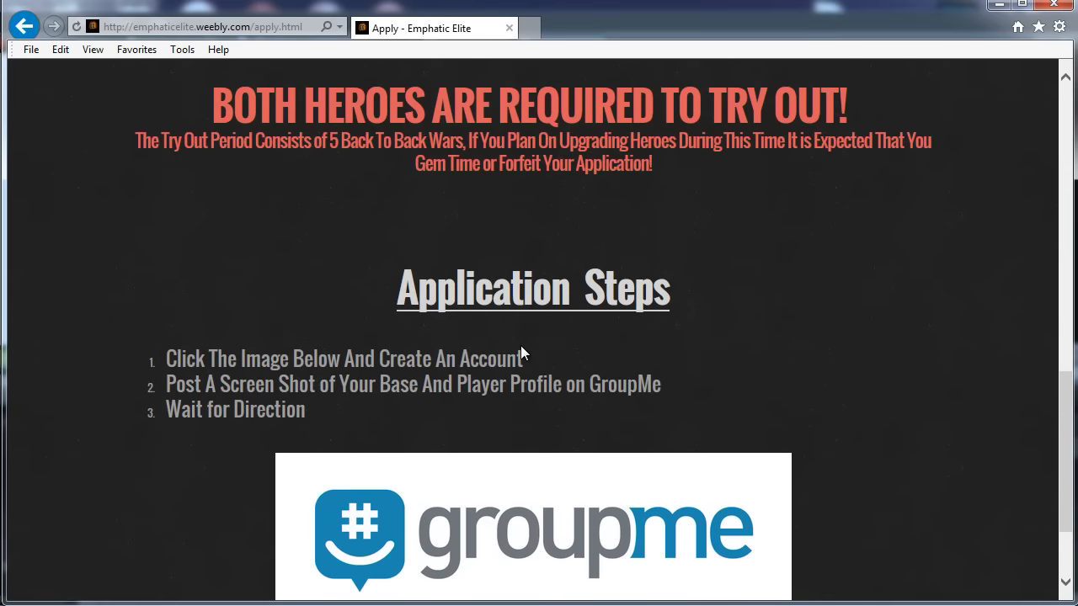
pyautogui.scroll(-3)
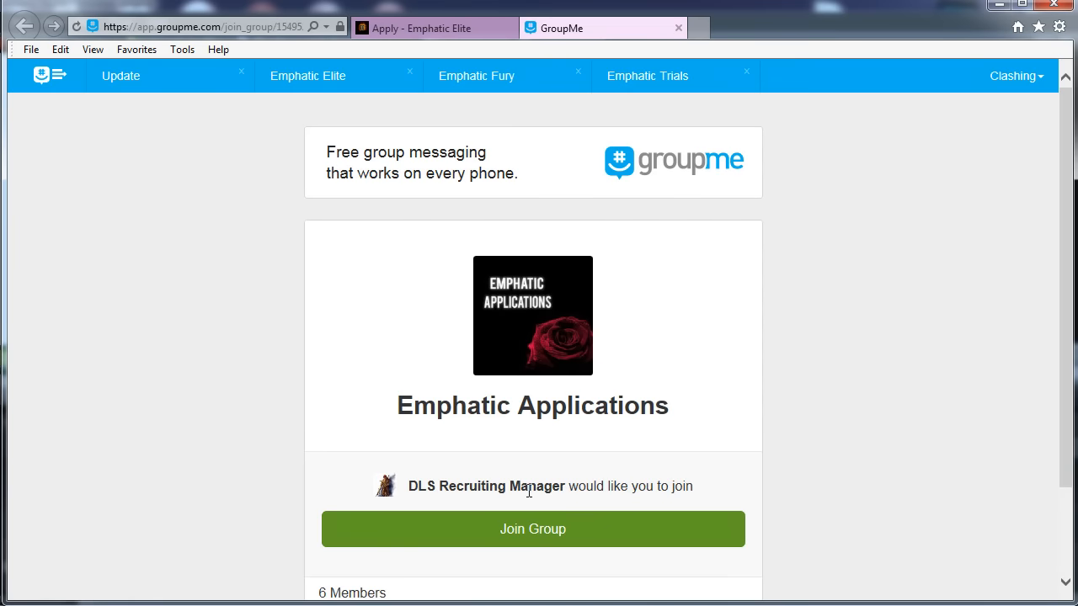
# Scroll the Emphatic Applications join page, then return to the Apply - Emphatic Elite tab.
pyautogui.scroll(-3)
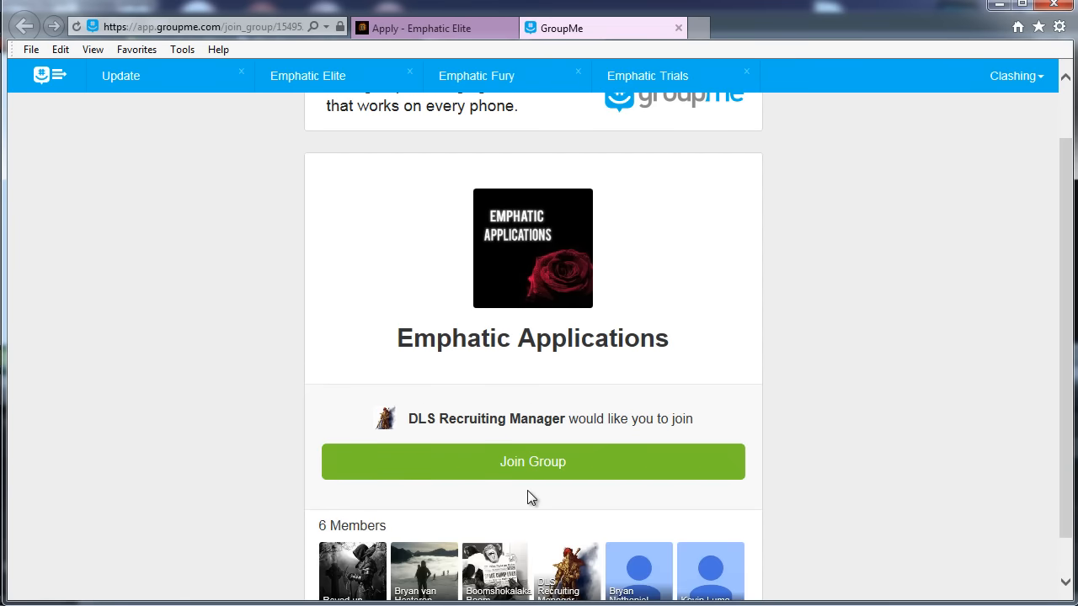
pyautogui.scroll(-3)
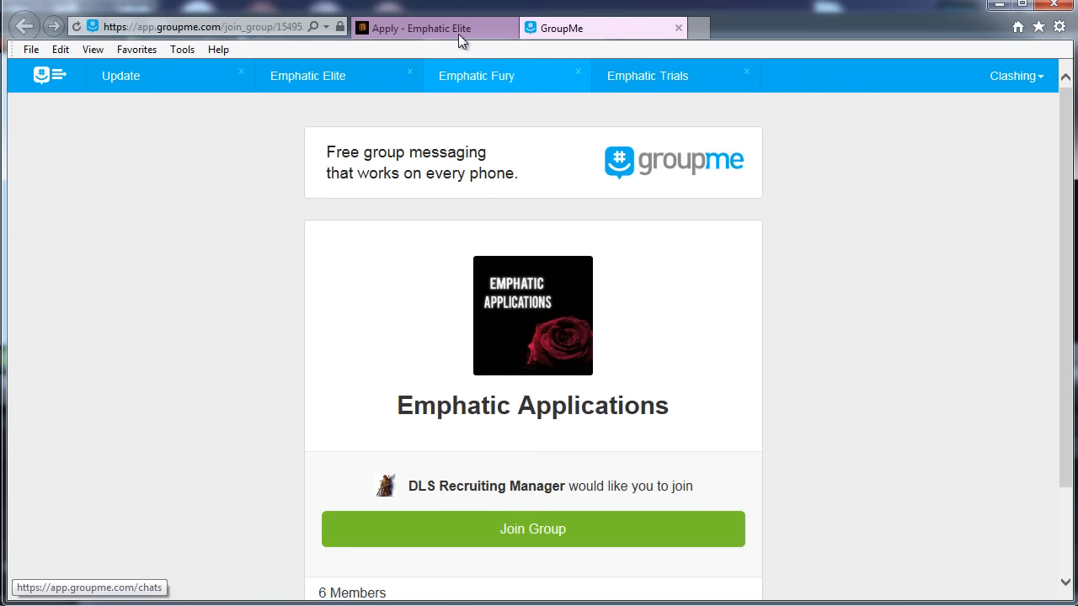
pyautogui.click(433, 28)
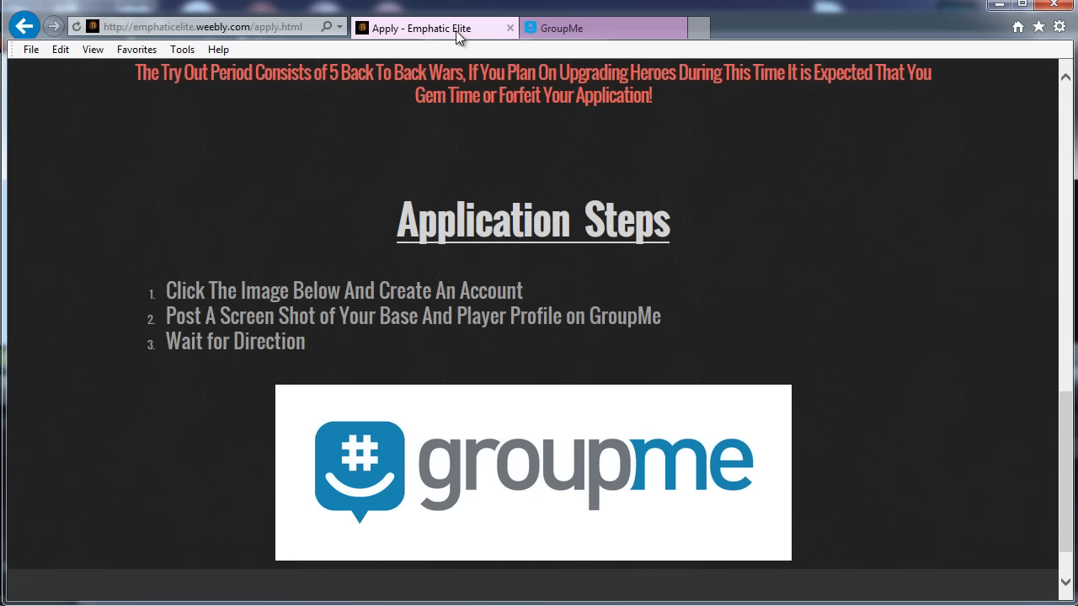
# Scroll up to the Membership Applications banner at the top of the Apply page.
pyautogui.scroll(3)
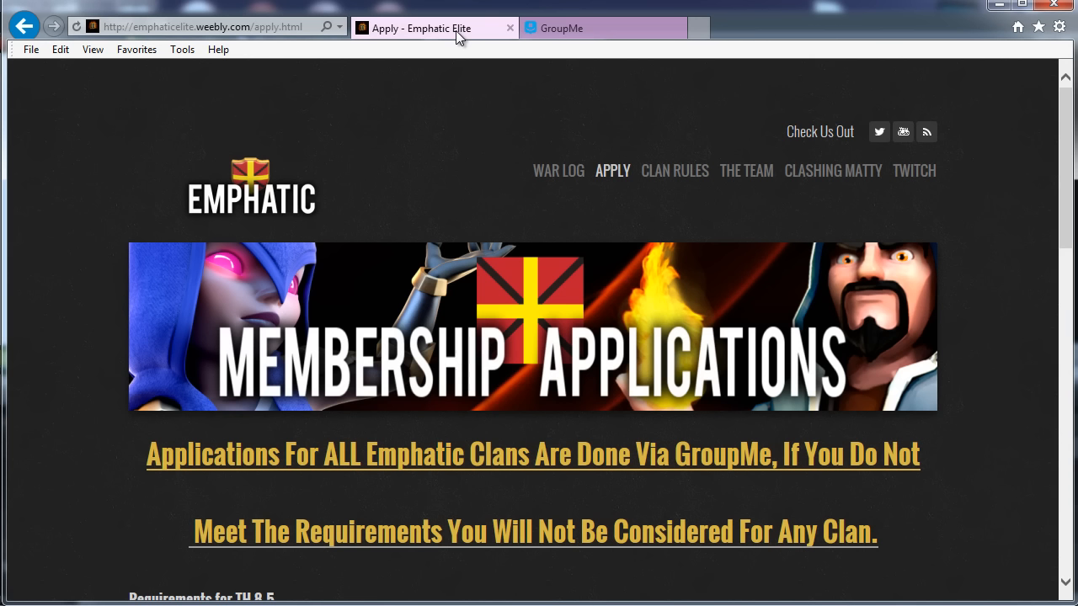
pyautogui.moveTo(538, 226)
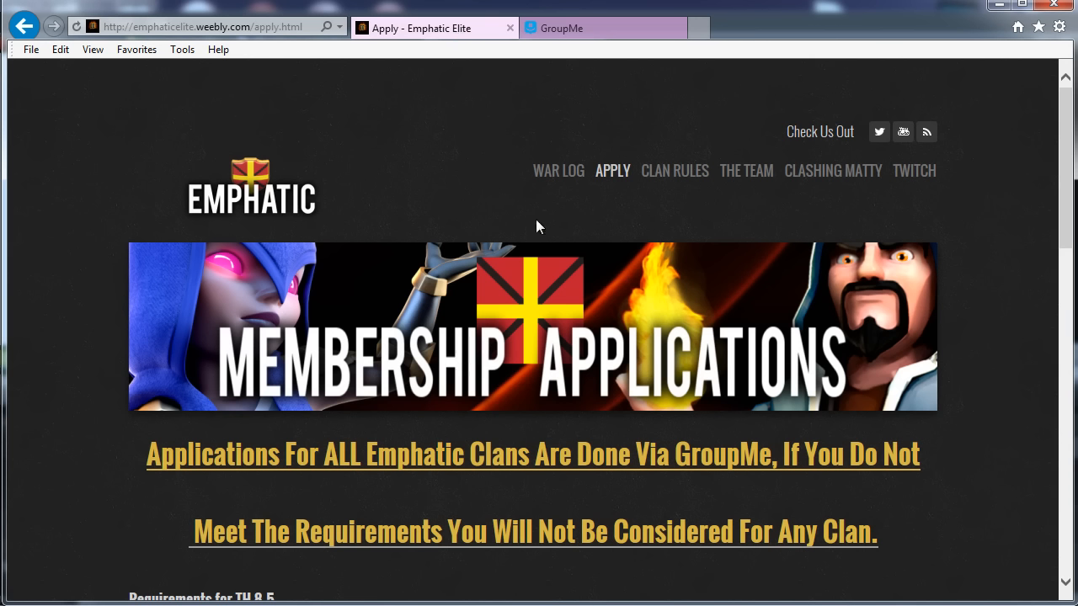
pyautogui.moveTo(431, 315)
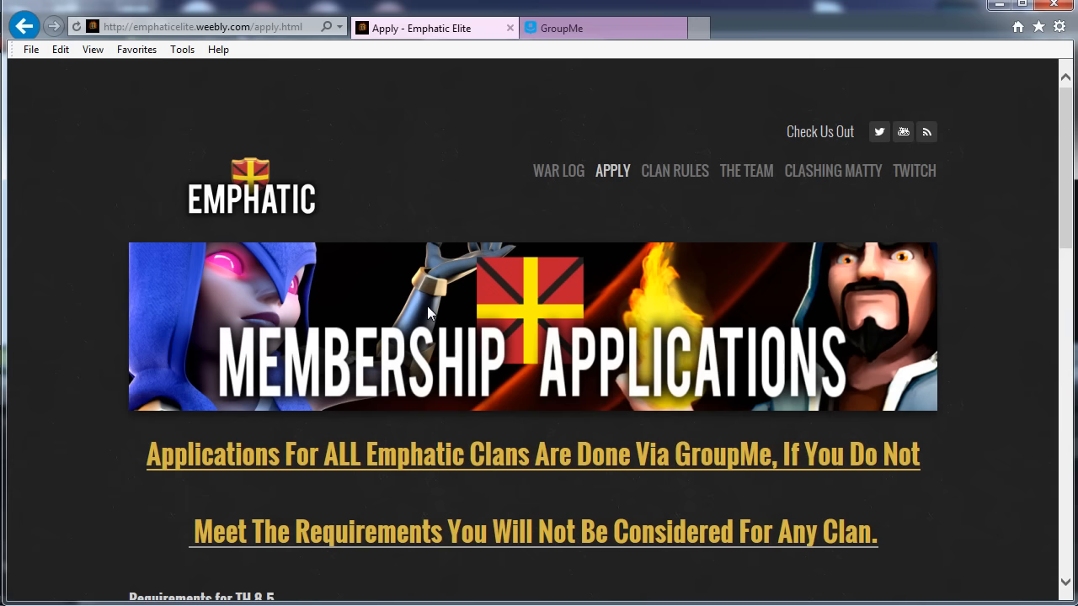